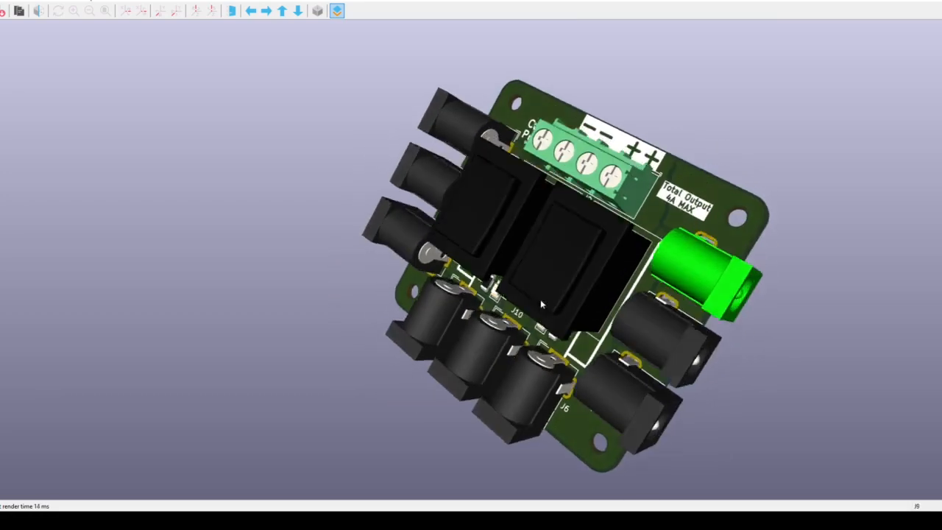
# Step: Orbit the power distribution board from a steep tilt to a near top-down view of jacks, switches and LEDs
pyautogui.moveTo(541, 306); pyautogui.dragTo(680, 239)
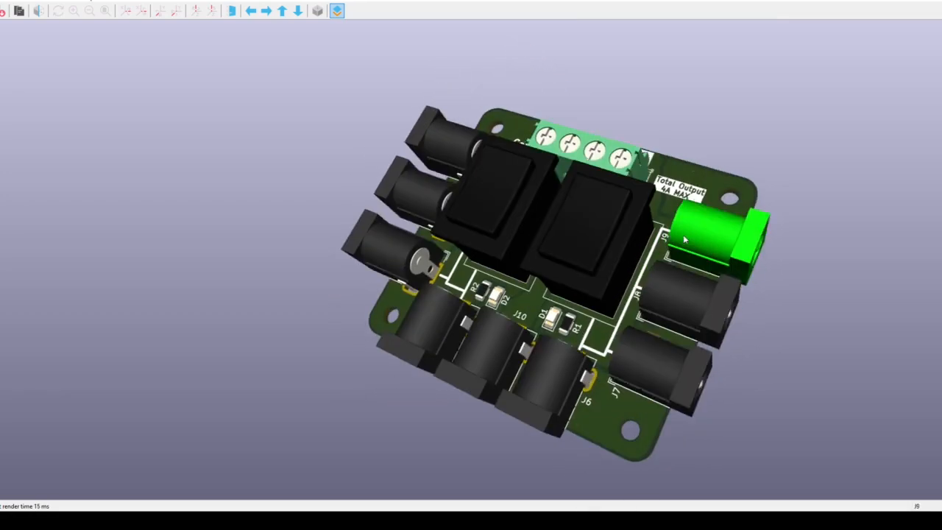
pyautogui.moveTo(684, 239); pyautogui.dragTo(548, 372)
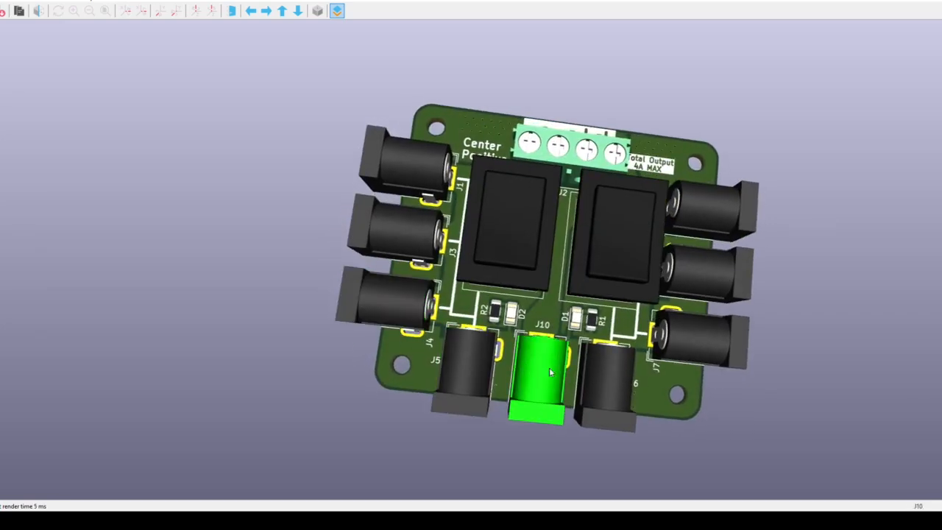